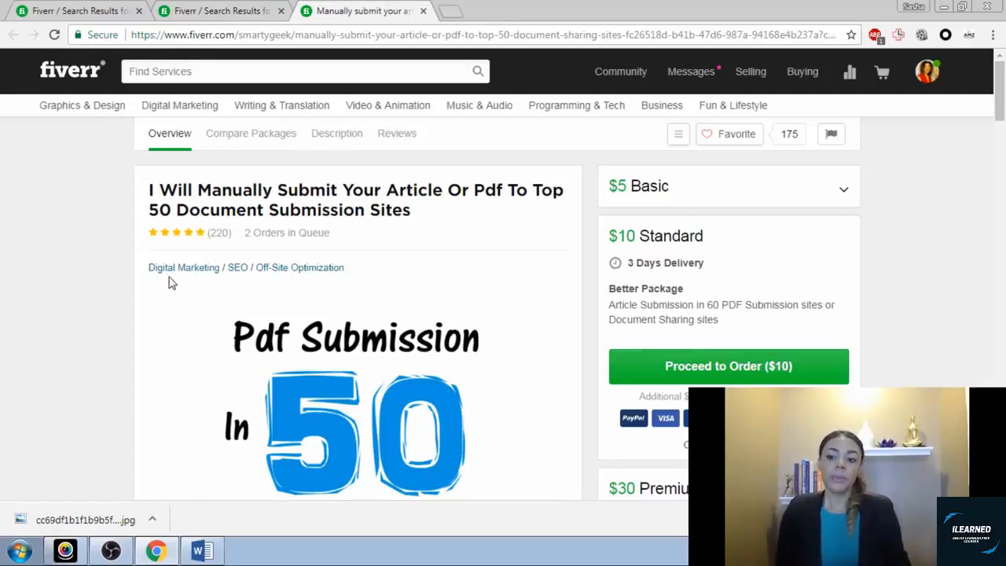
scroll("down", 3)
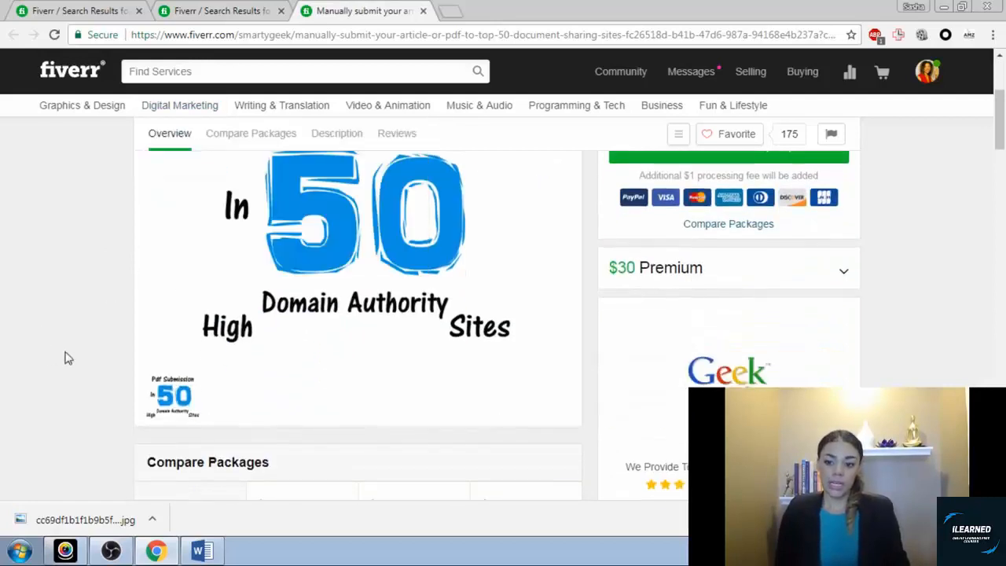
left_click(252, 132)
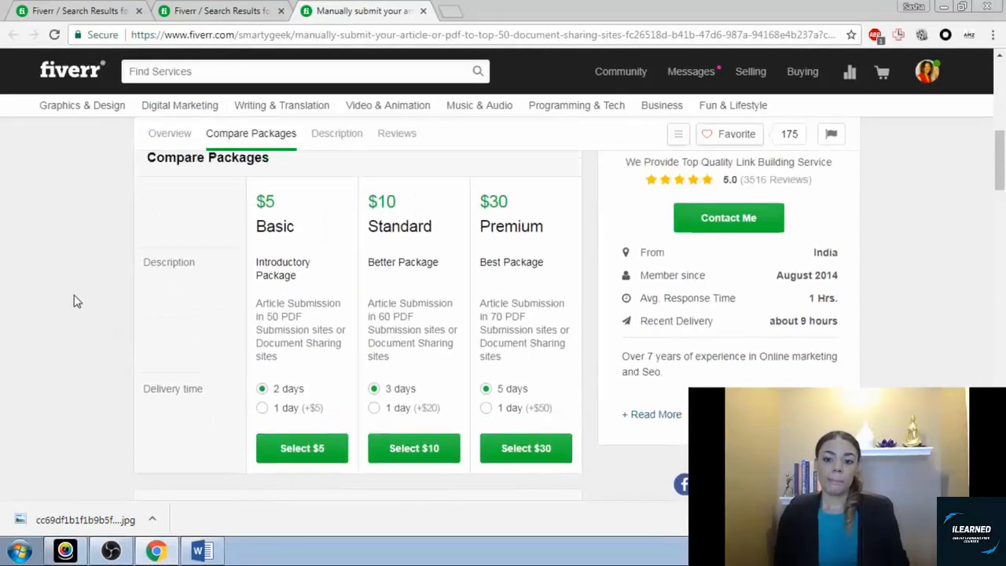
scroll("down", 3)
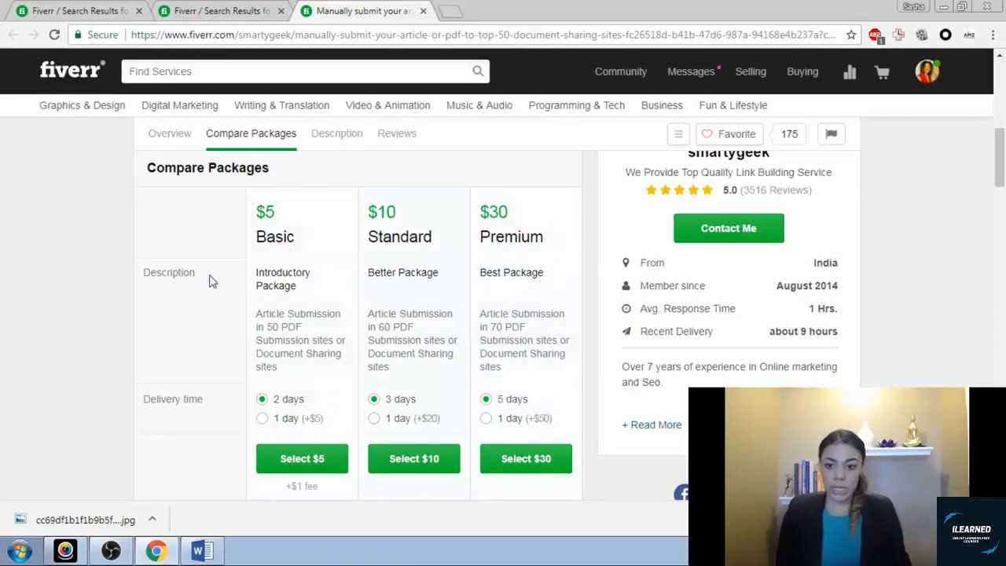
scroll("down", 3)
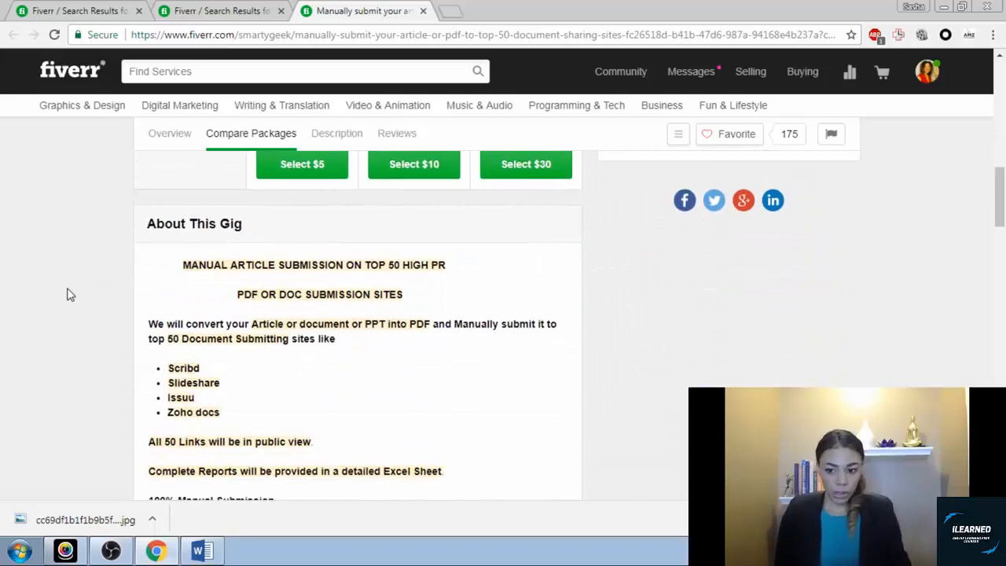
left_click(336, 132)
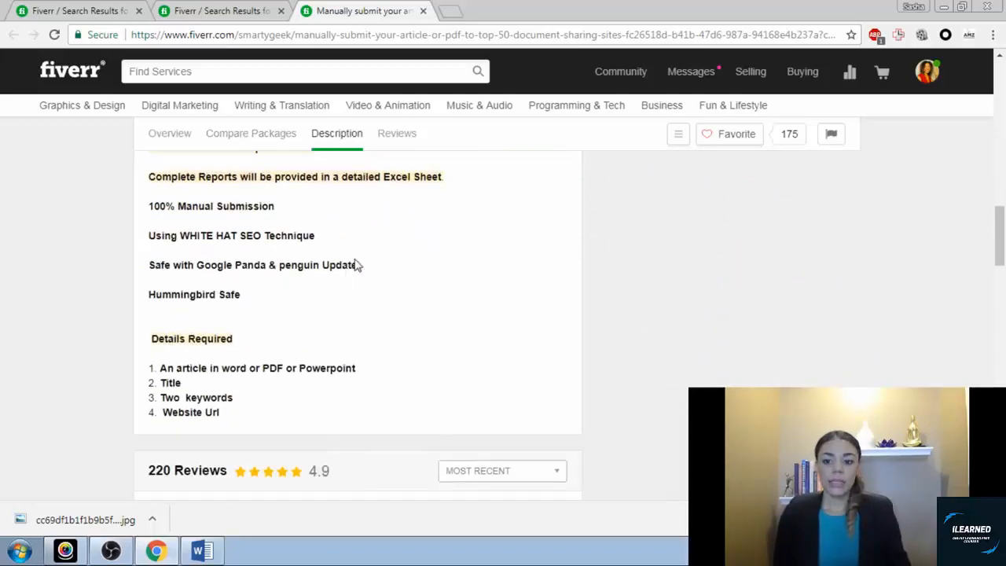
scroll("up", 3)
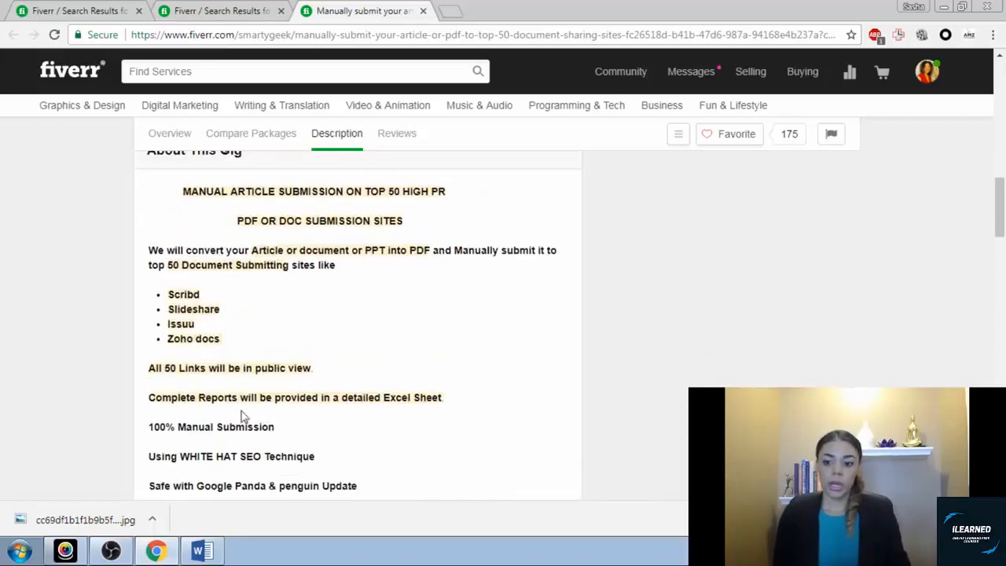
scroll("down", 3)
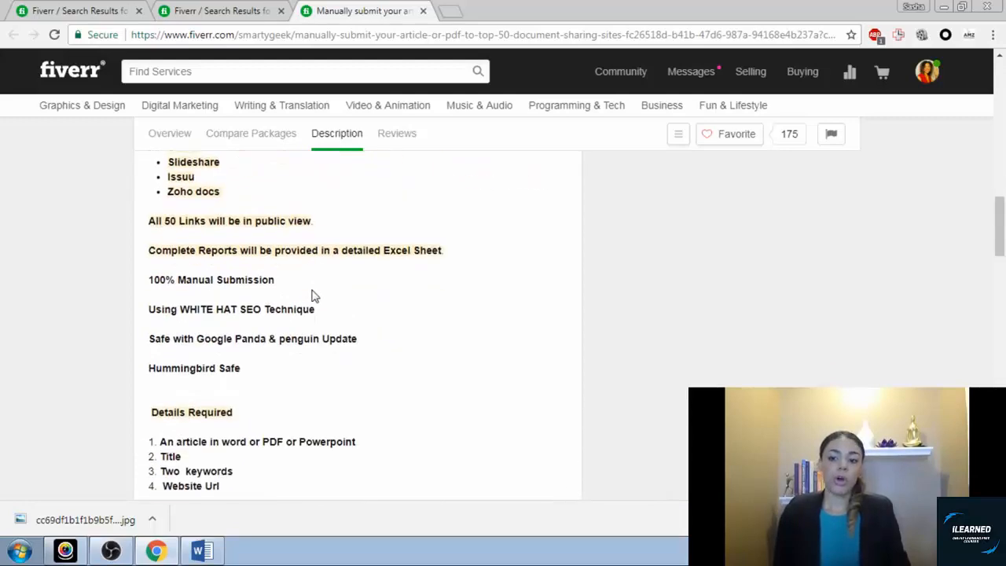
scroll("down", 3)
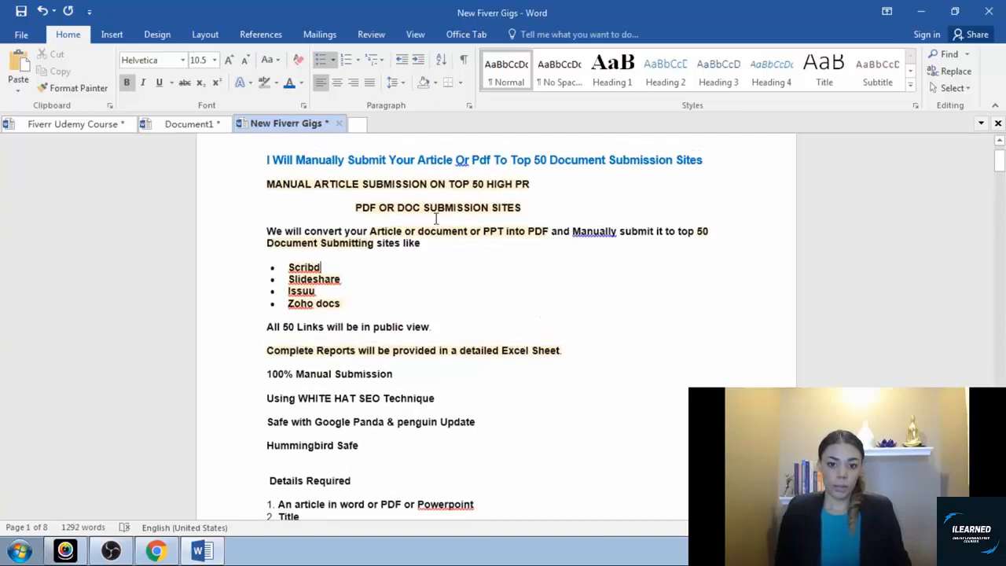
scroll("down", 3)
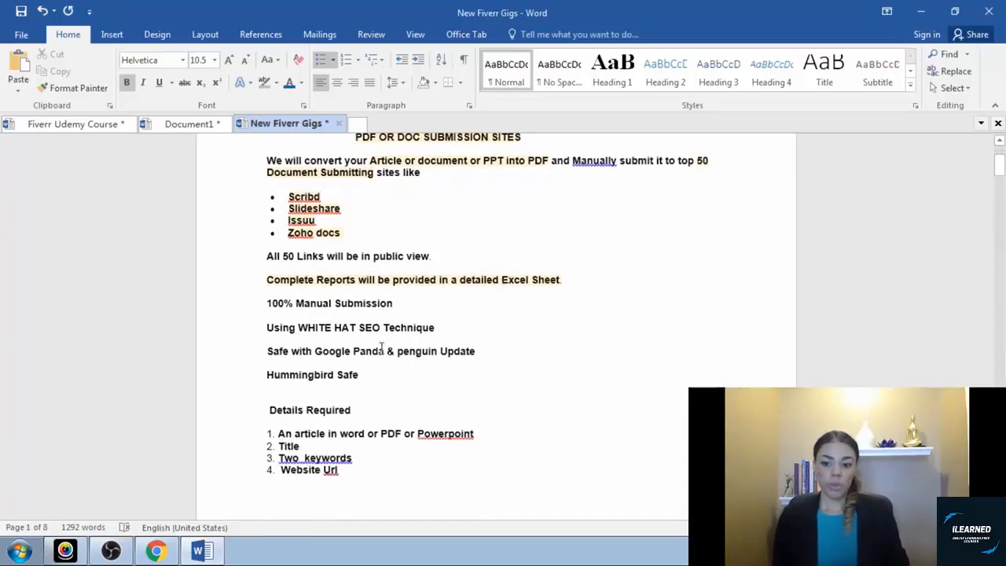
scroll("down", 3)
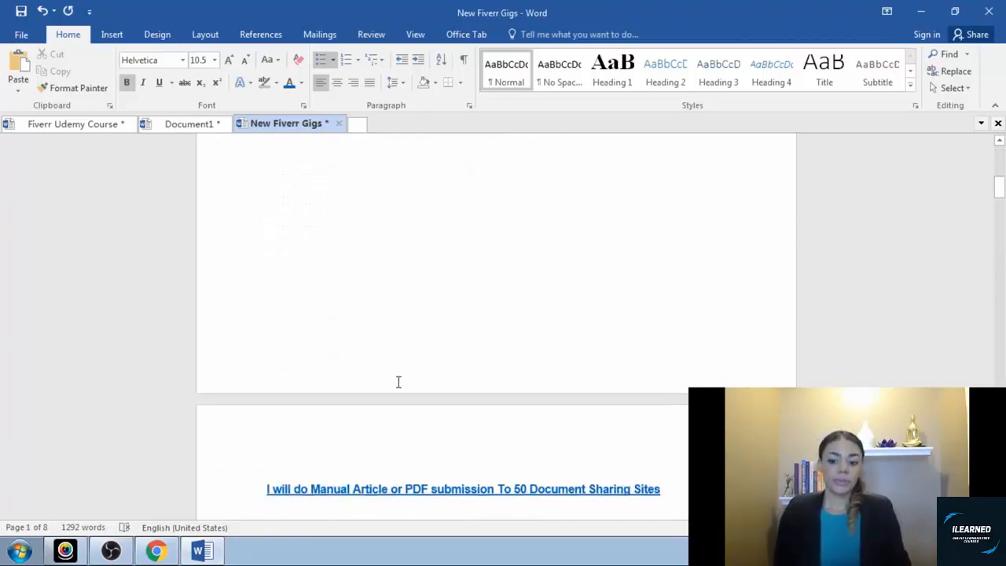
scroll("down", 3)
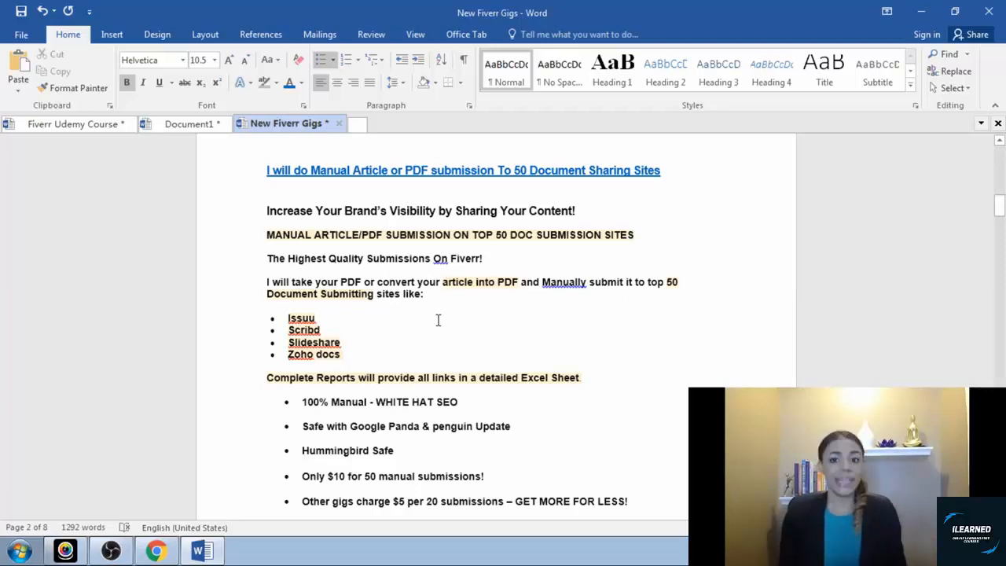
mouse_move(559, 299)
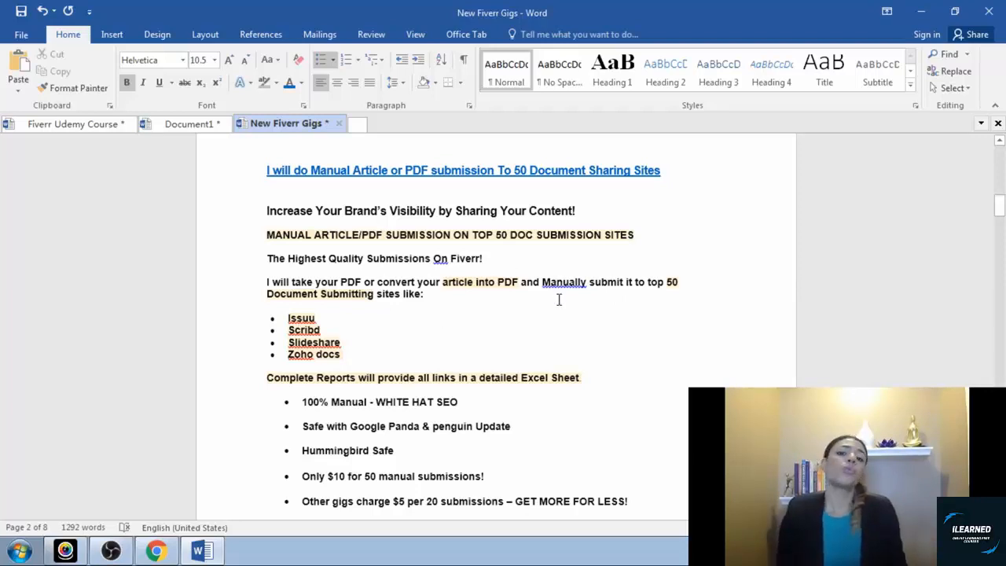
mouse_move(550, 305)
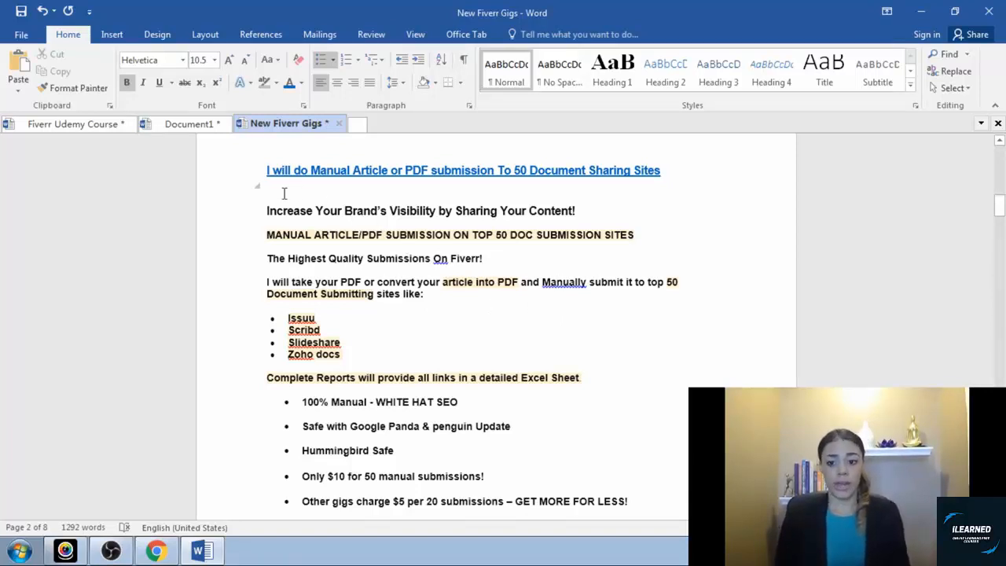
scroll("down", 3)
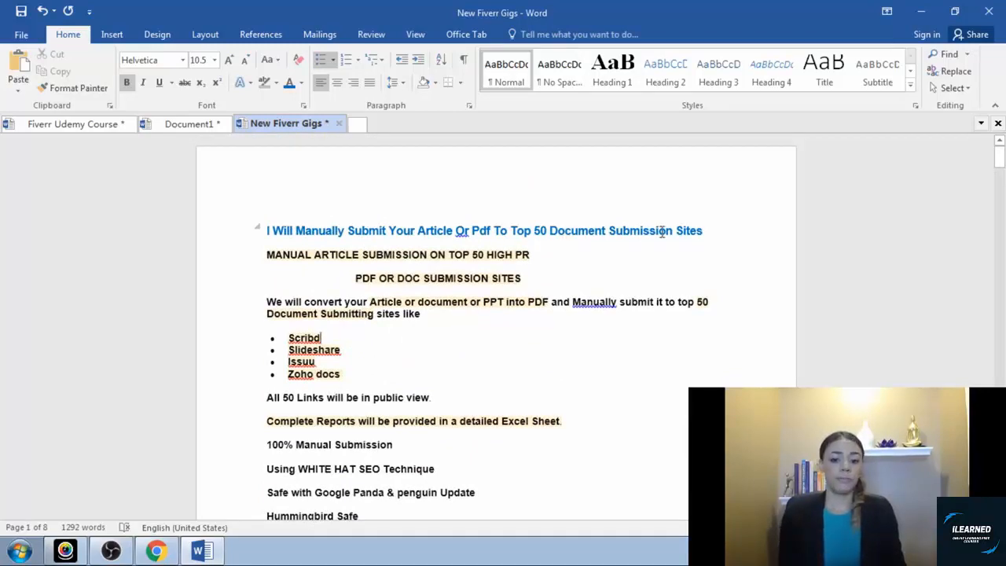
scroll("down", 3)
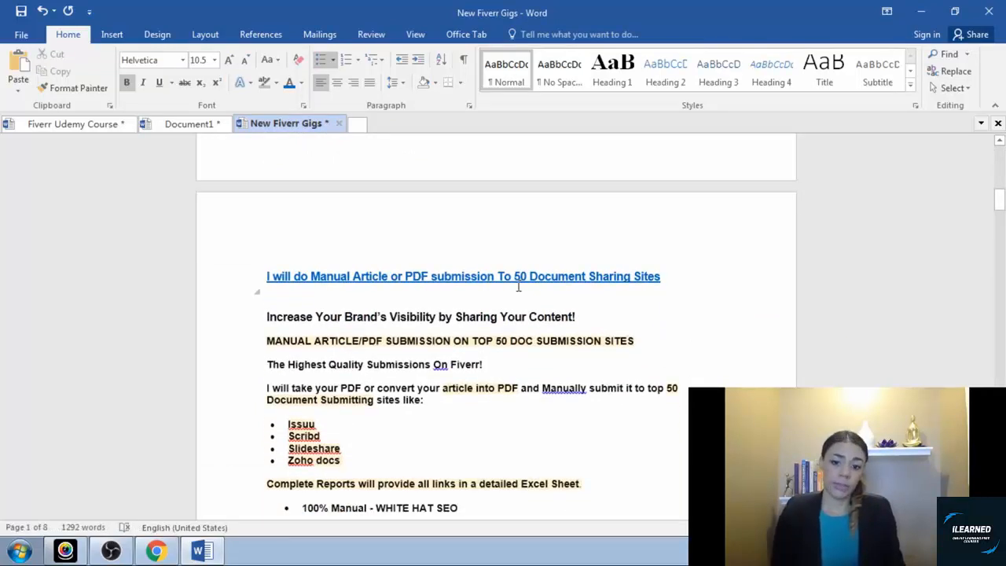
mouse_move(643, 277)
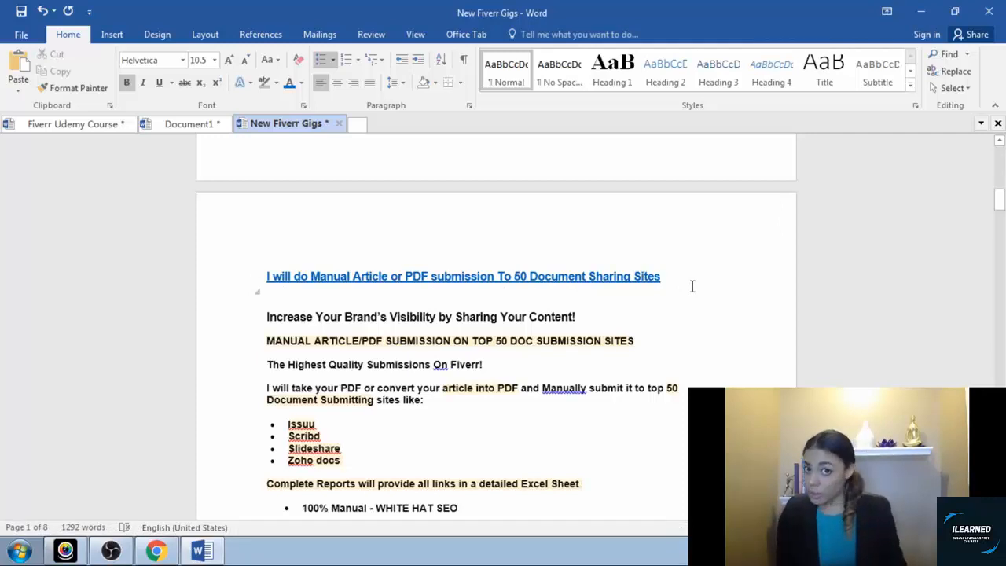
scroll("down", 3)
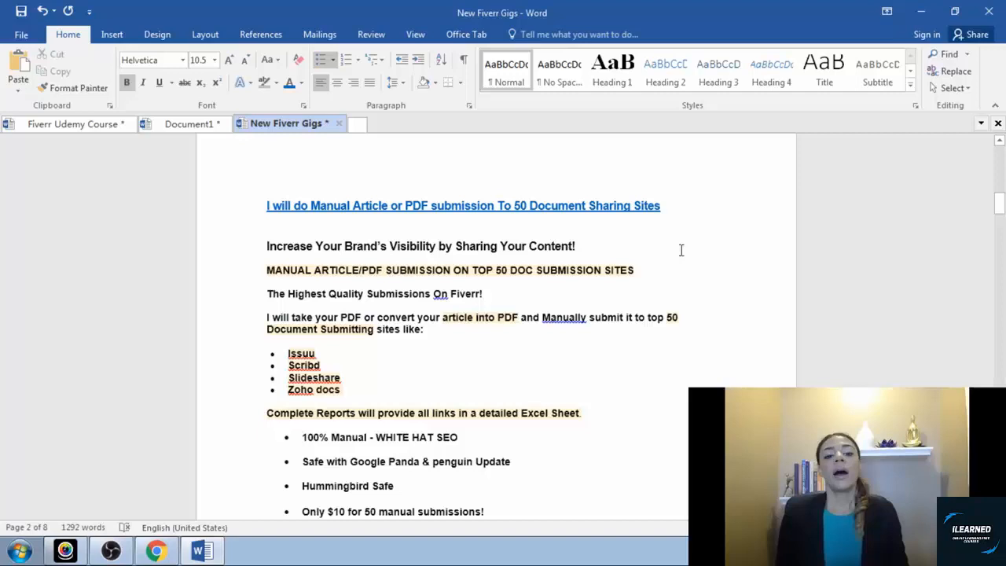
mouse_move(654, 253)
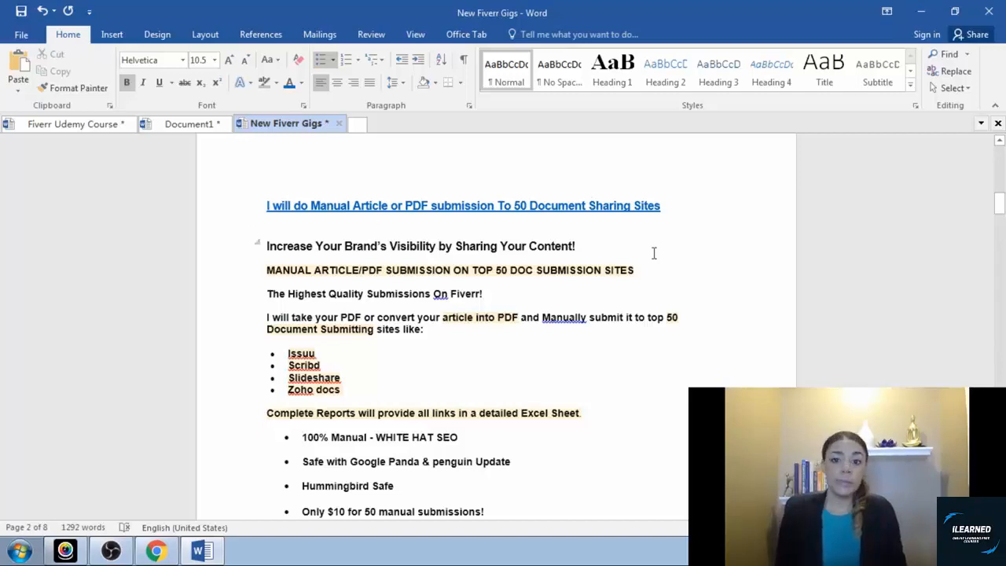
scroll("down", 3)
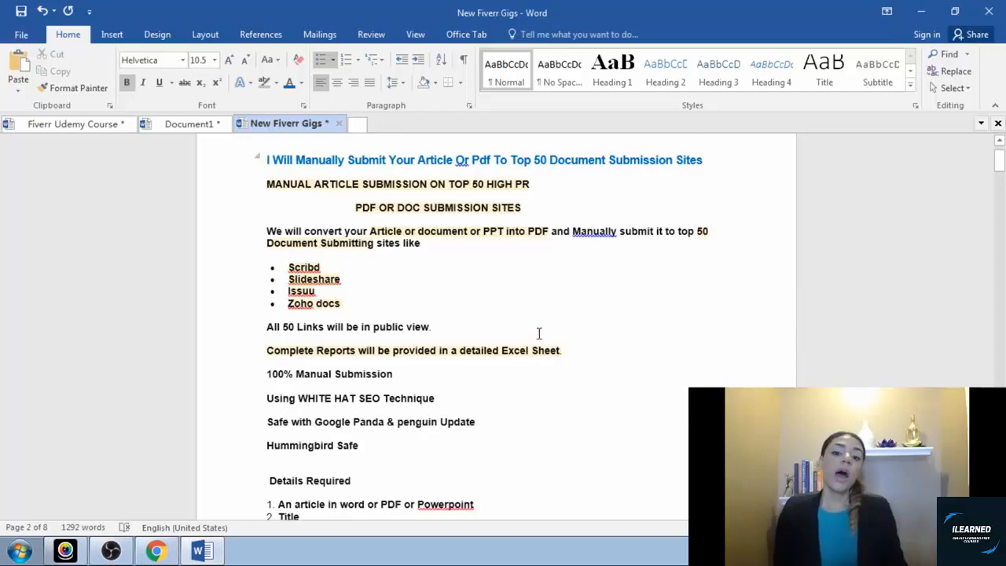
scroll("down", 3)
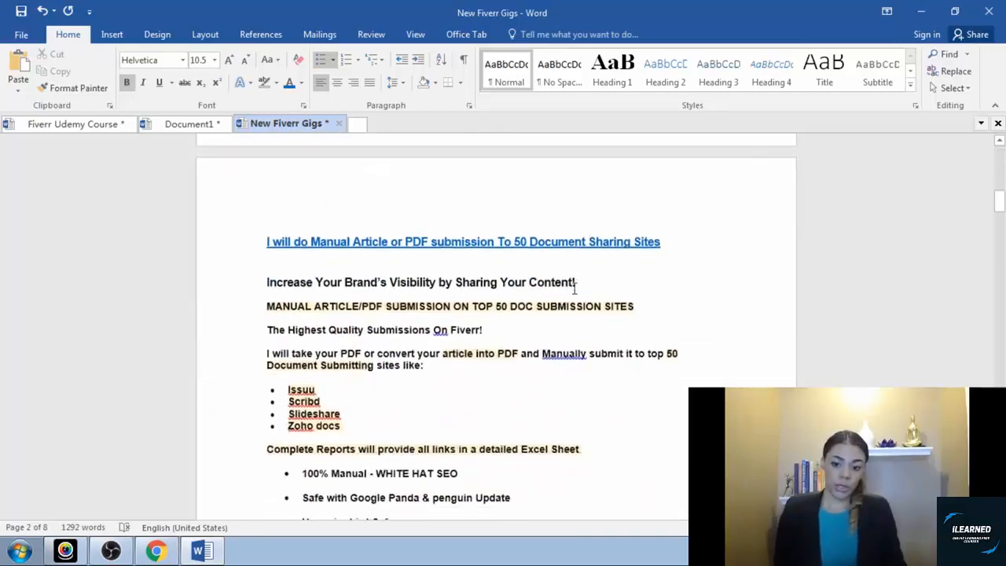
scroll("down", 3)
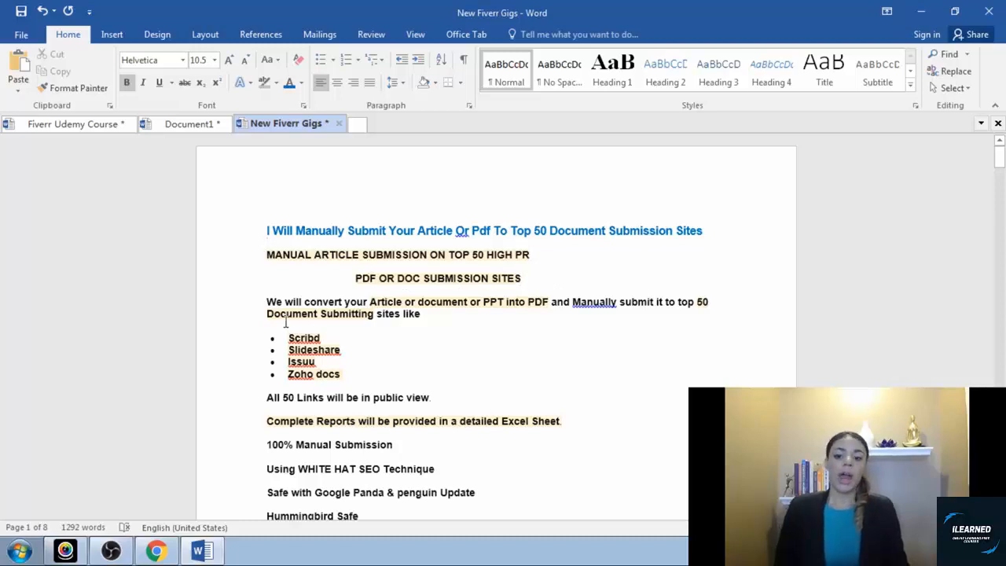
scroll("down", 3)
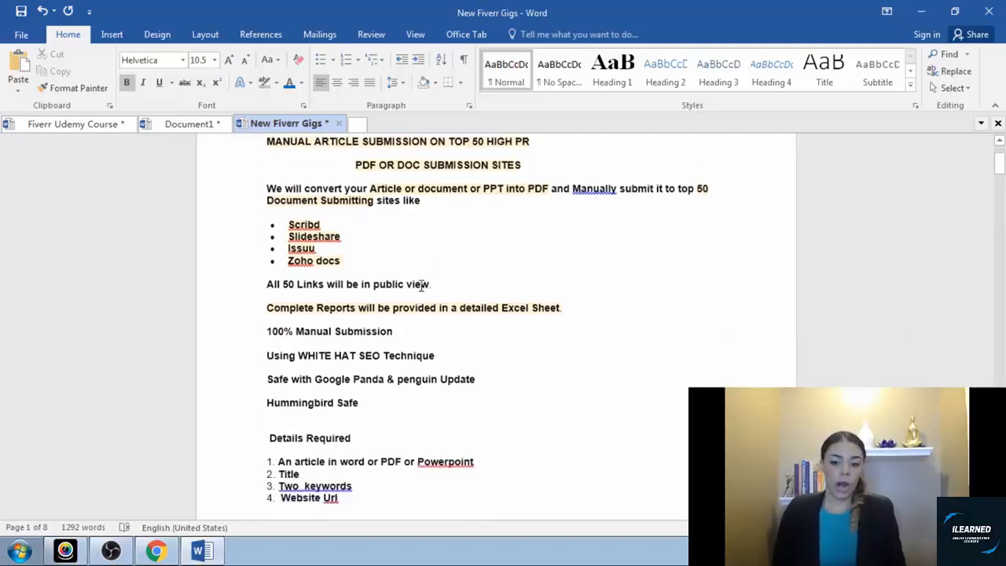
scroll("down", 3)
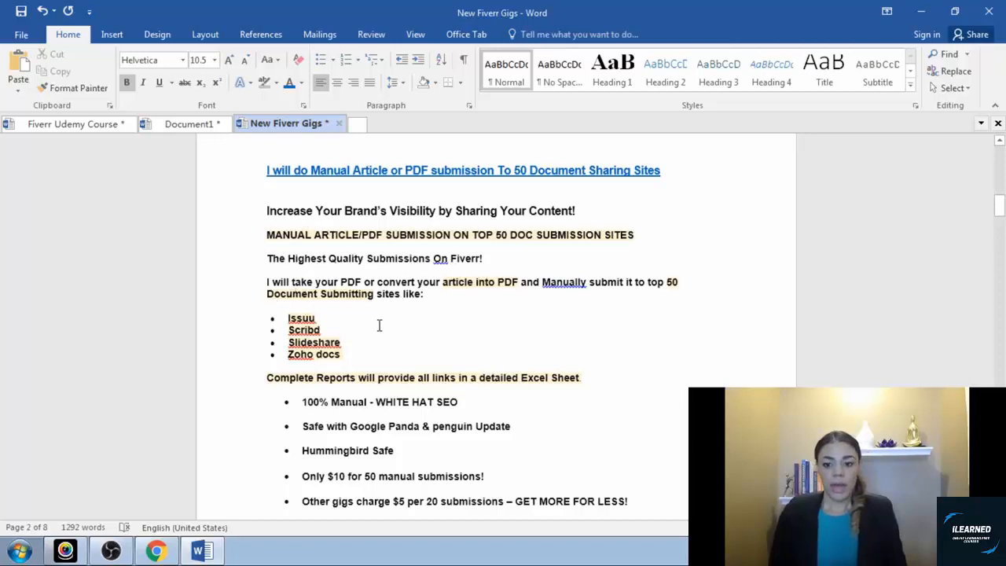
scroll("down", 3)
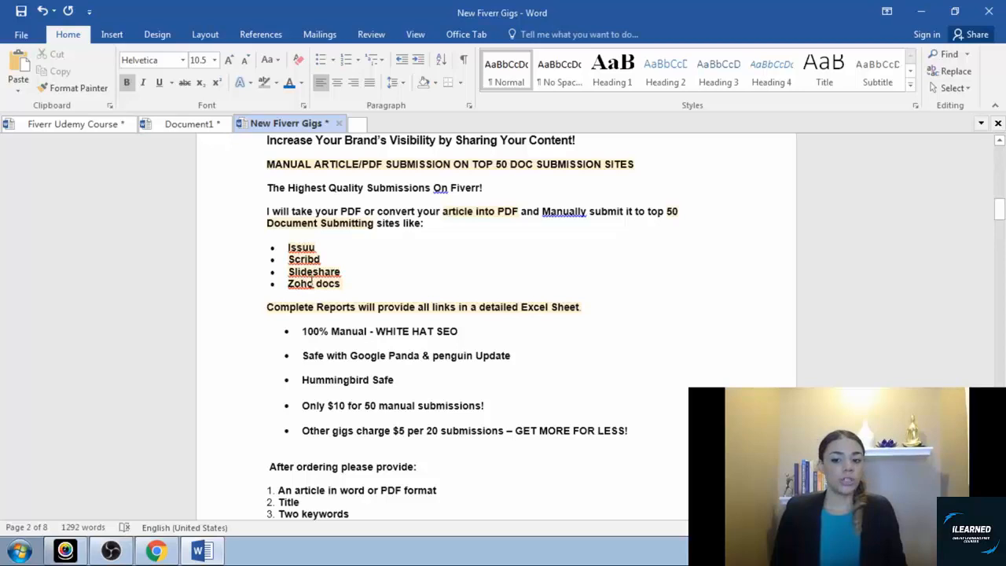
scroll("down", 3)
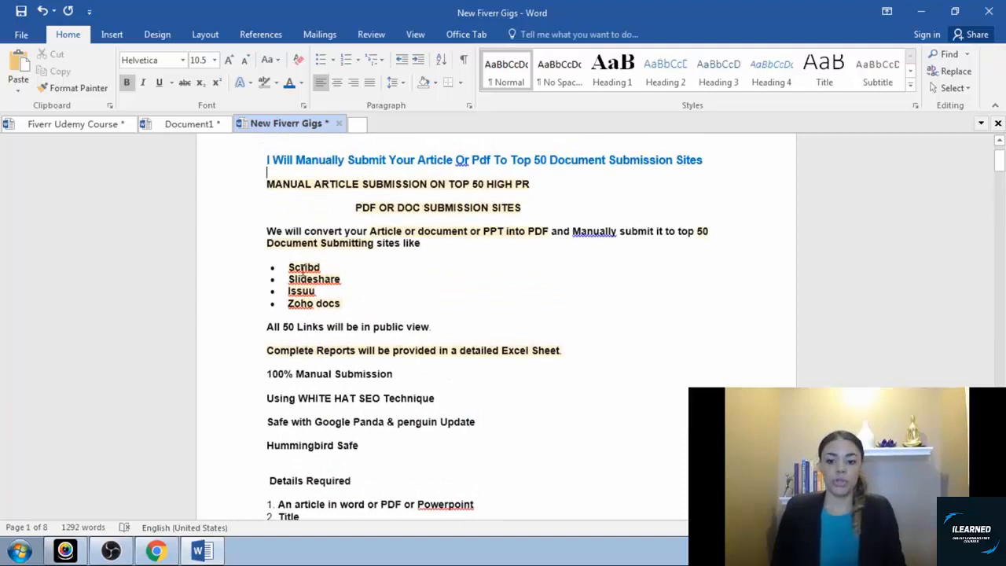
scroll("down", 3)
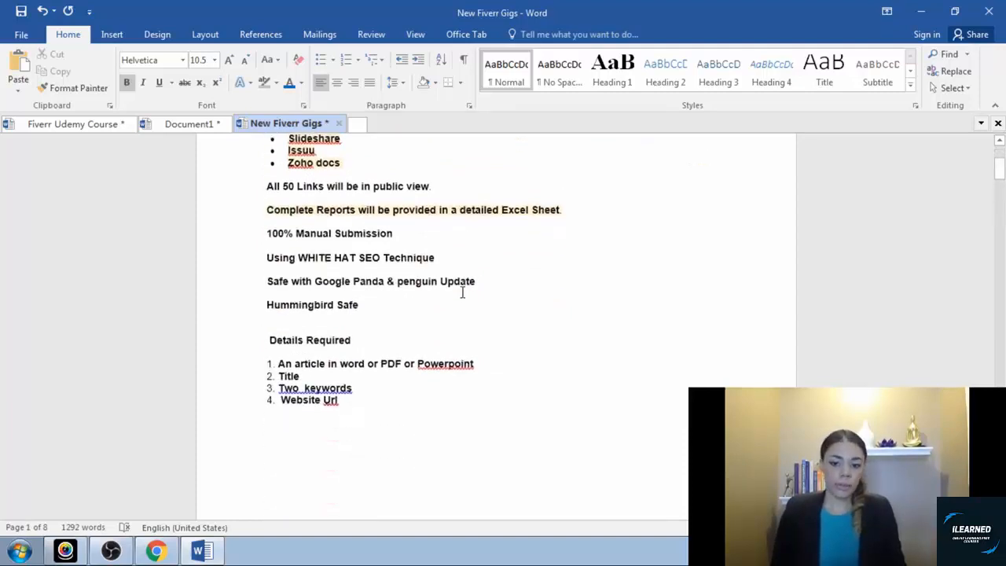
scroll("down", 3)
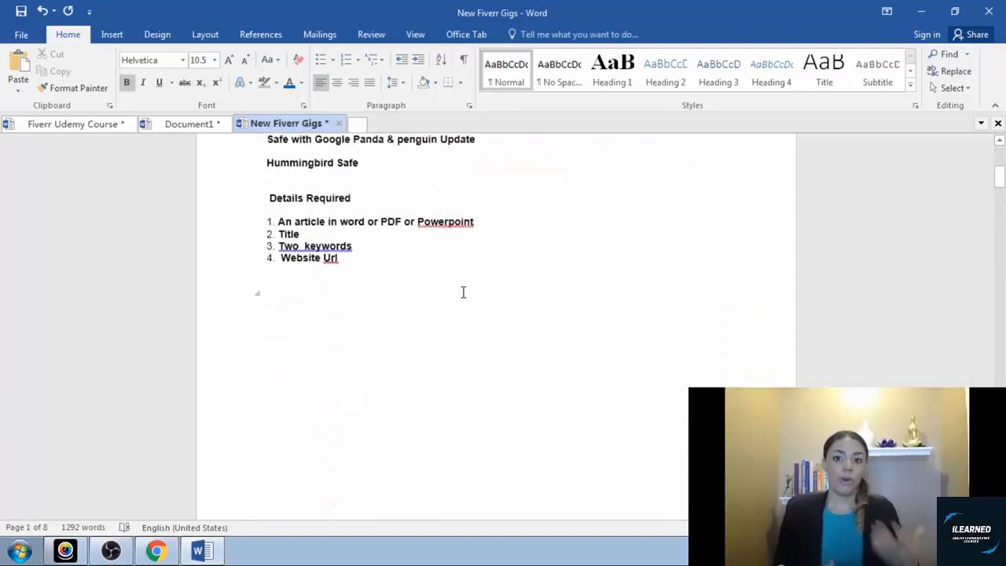
scroll("up", 3)
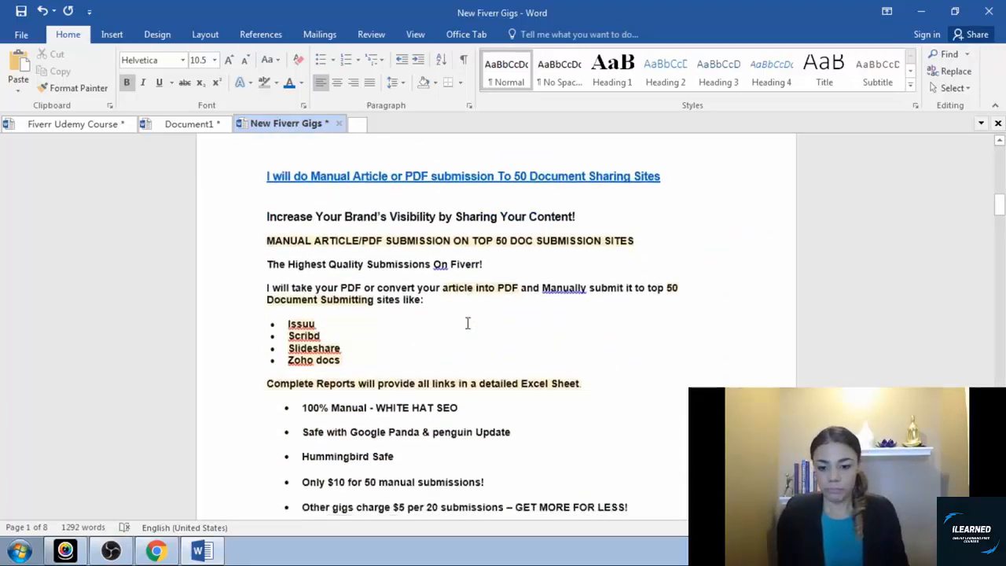
scroll("down", 3)
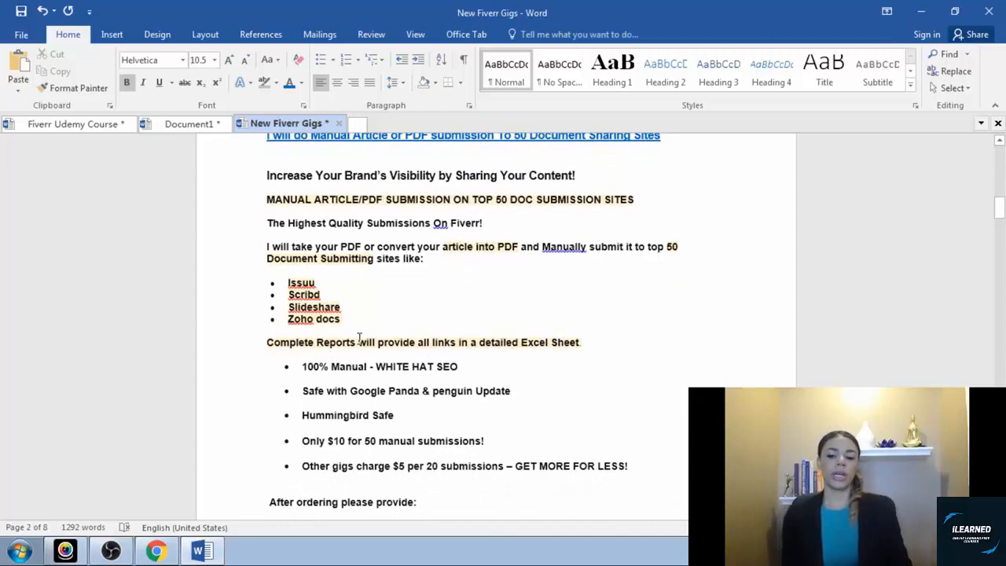
mouse_move(371, 349)
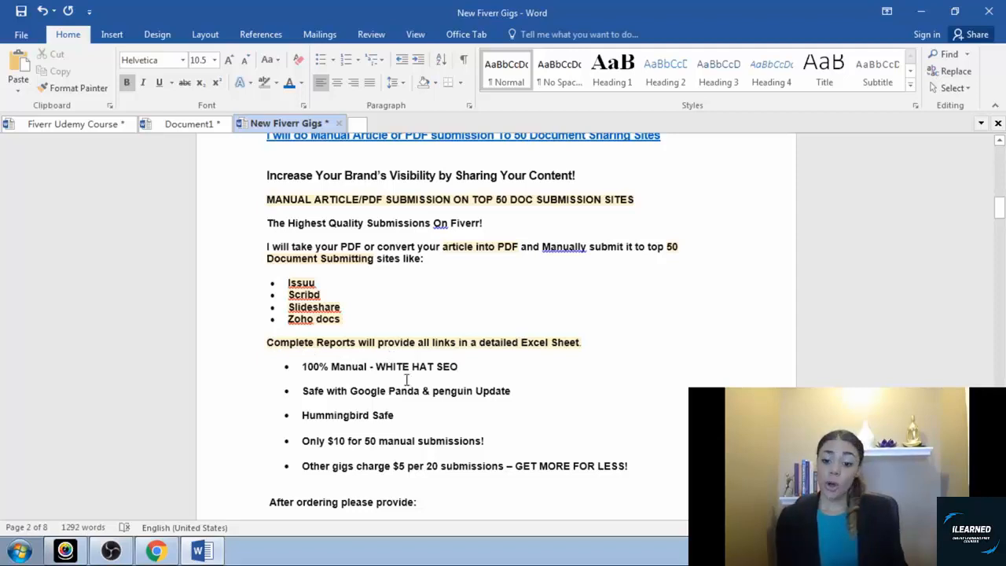
scroll("down", 3)
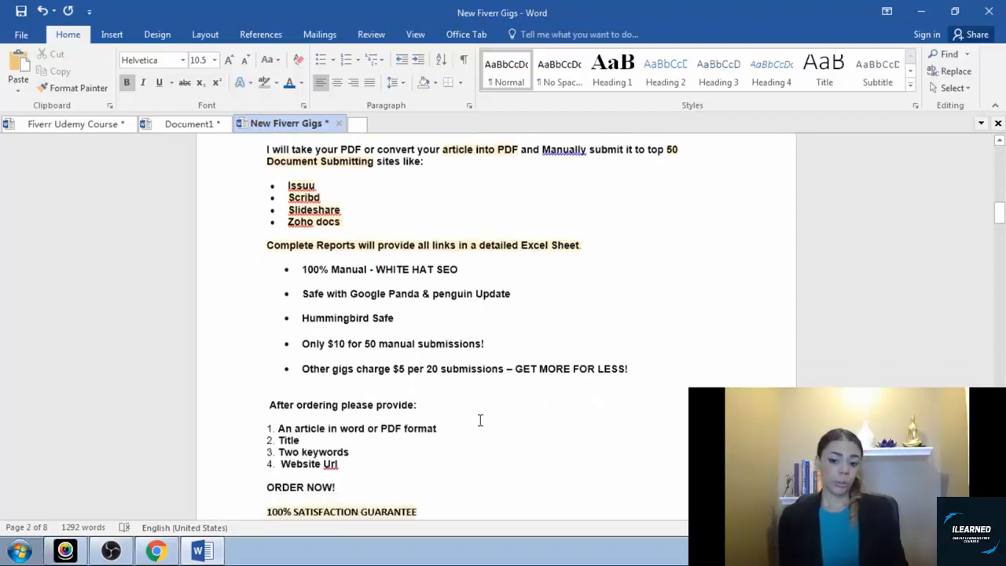
scroll("down", 3)
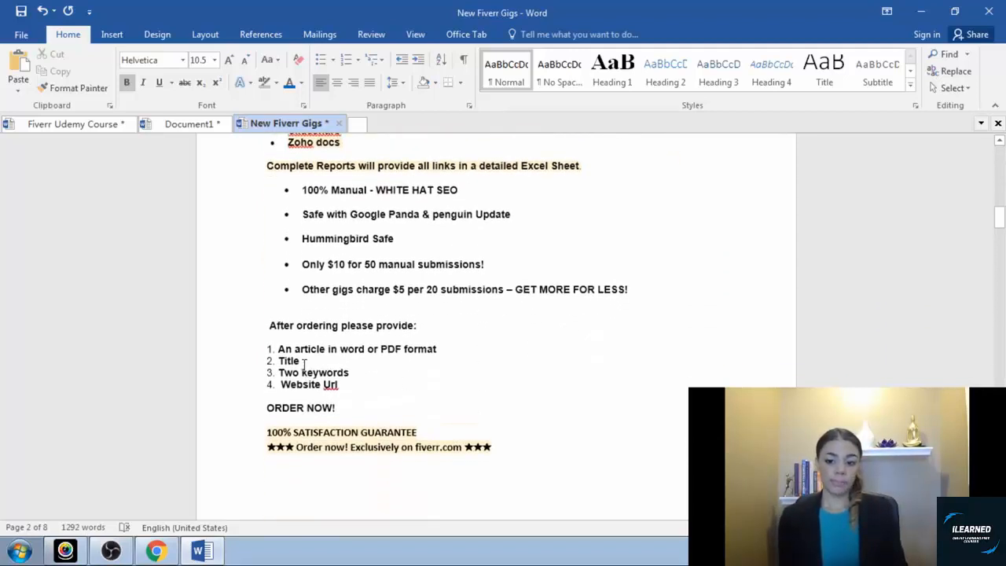
scroll("up", 3)
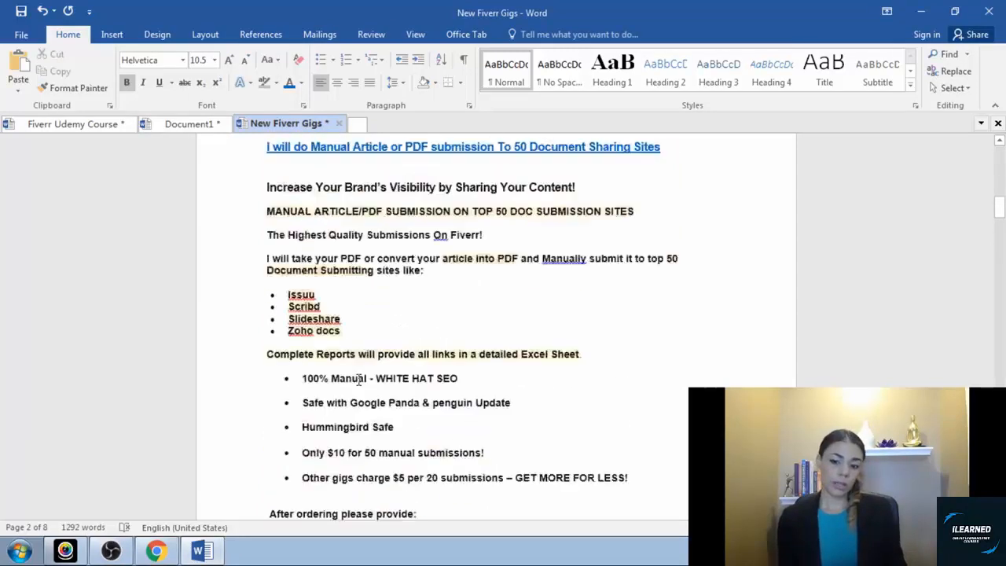
scroll("down", 3)
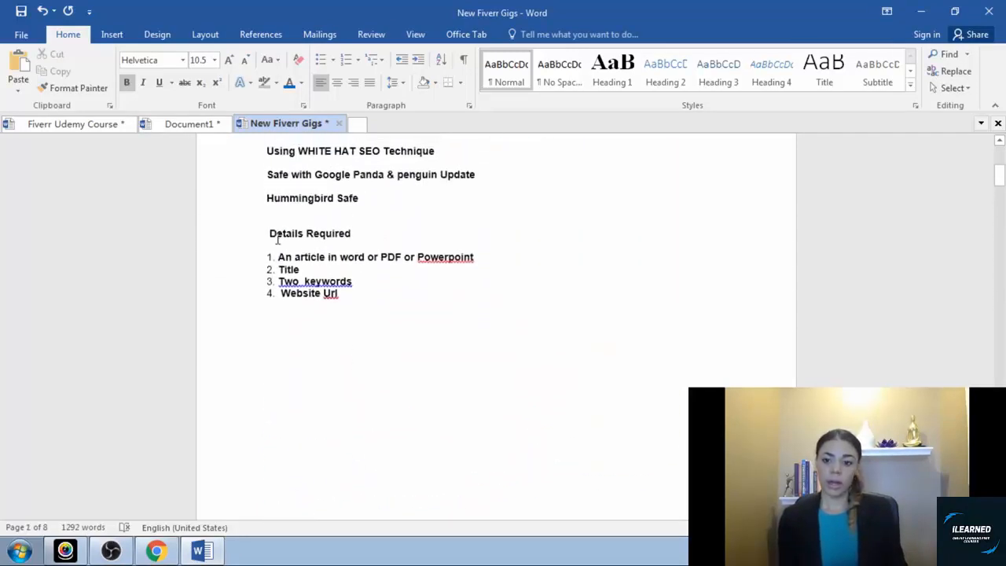
double_click(308, 232)
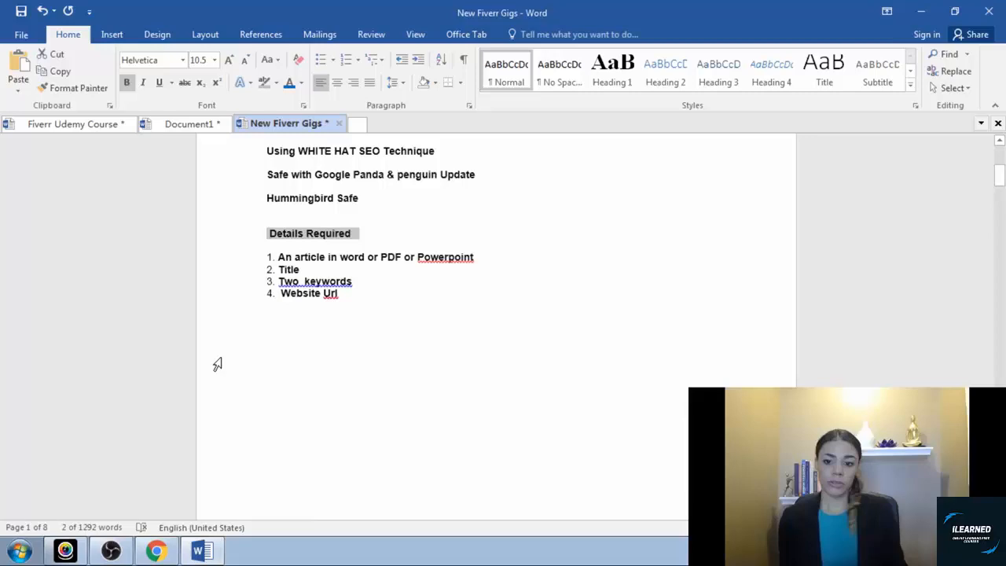
mouse_move(437, 242)
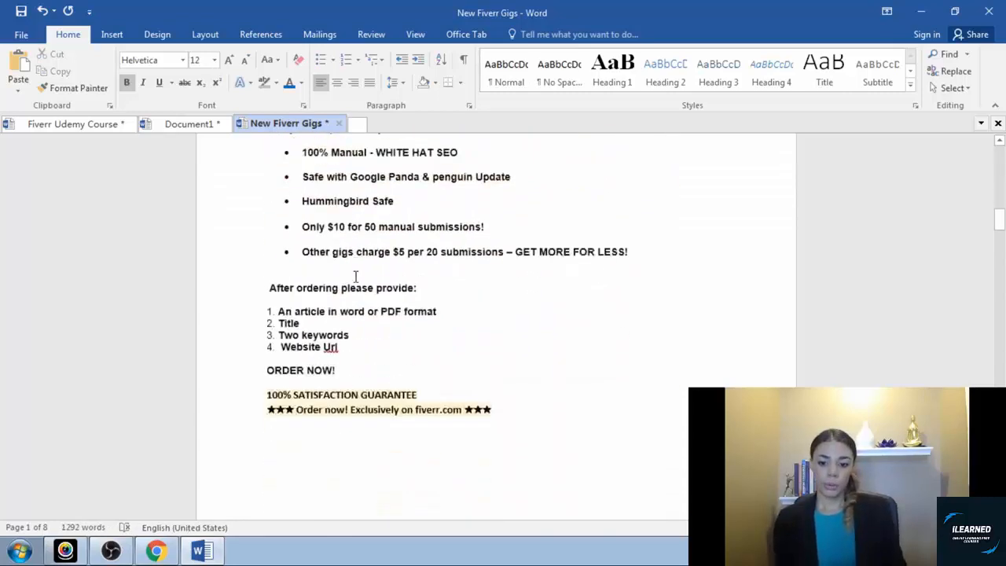
scroll("down", 3)
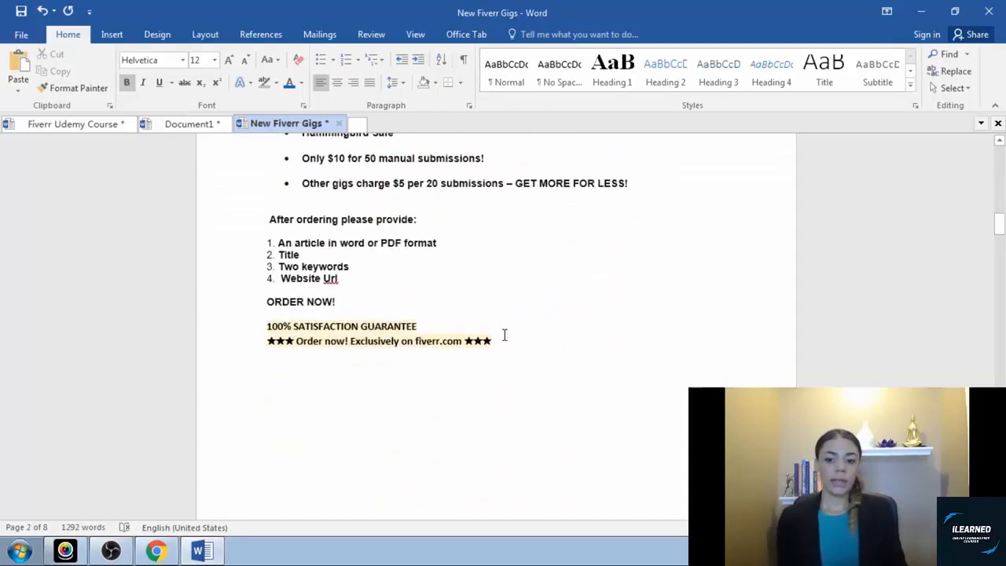
left_click_drag(267, 302, 491, 339)
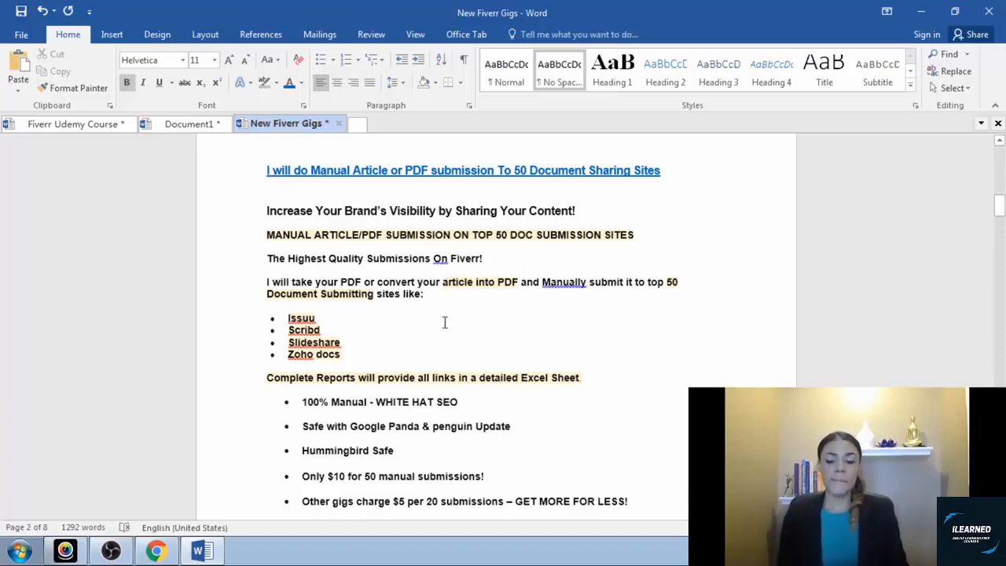
scroll("down", 3)
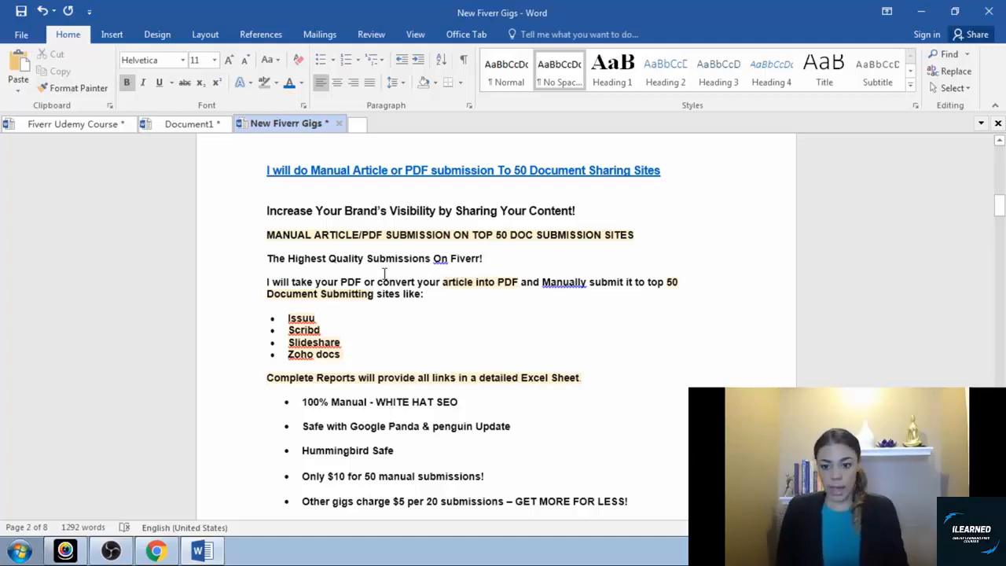
scroll("down", 3)
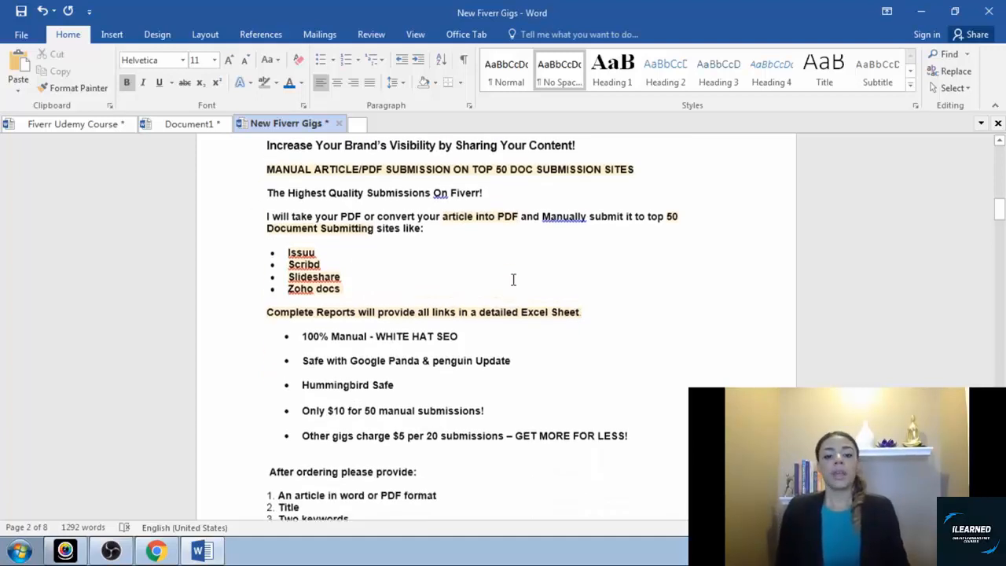
scroll("down", 3)
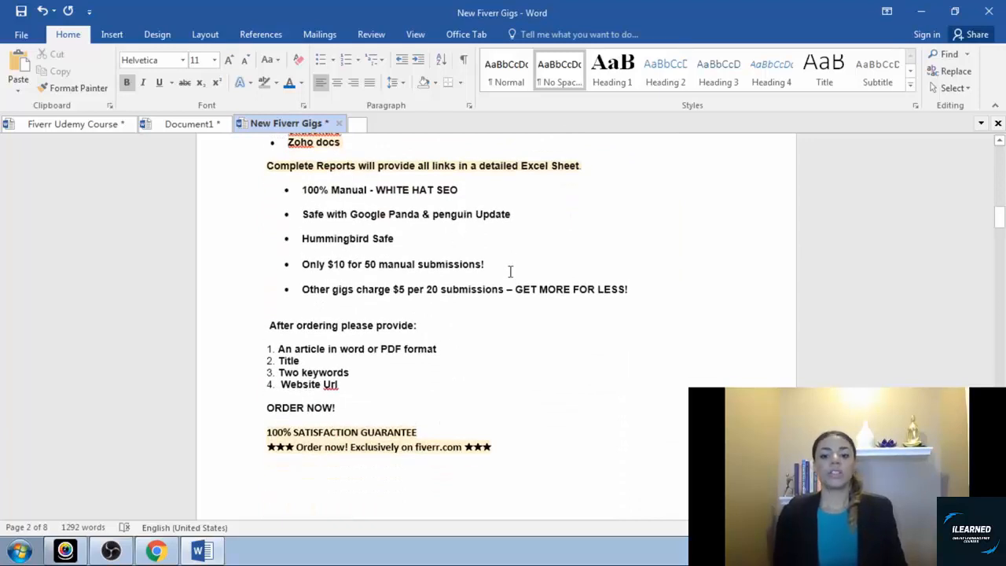